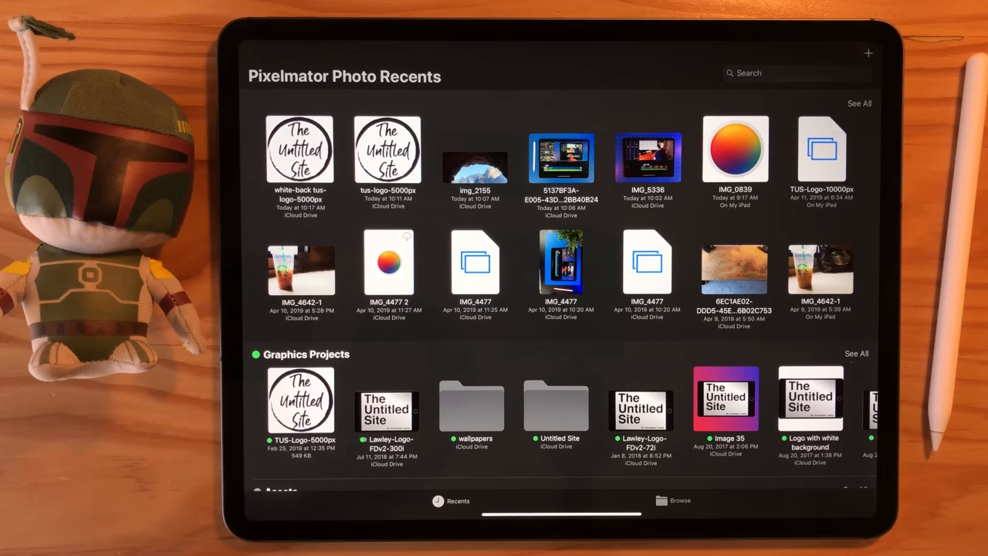
Browse the On My iPad and Dropbox storage locations in the file browser
{"action": "double_click", "coordinate": [300, 151]}
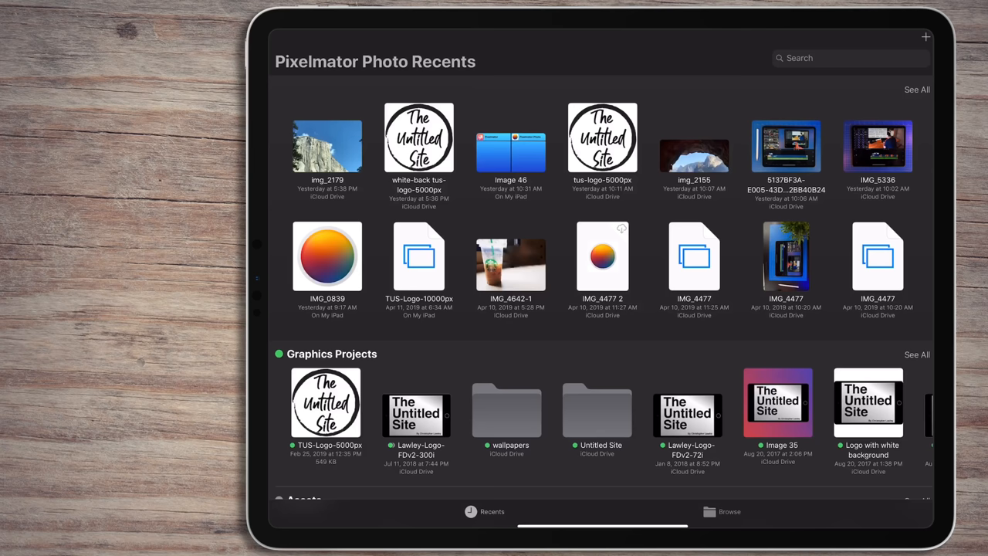
{"action": "scroll", "scroll_direction": "down", "scroll_amount": 3}
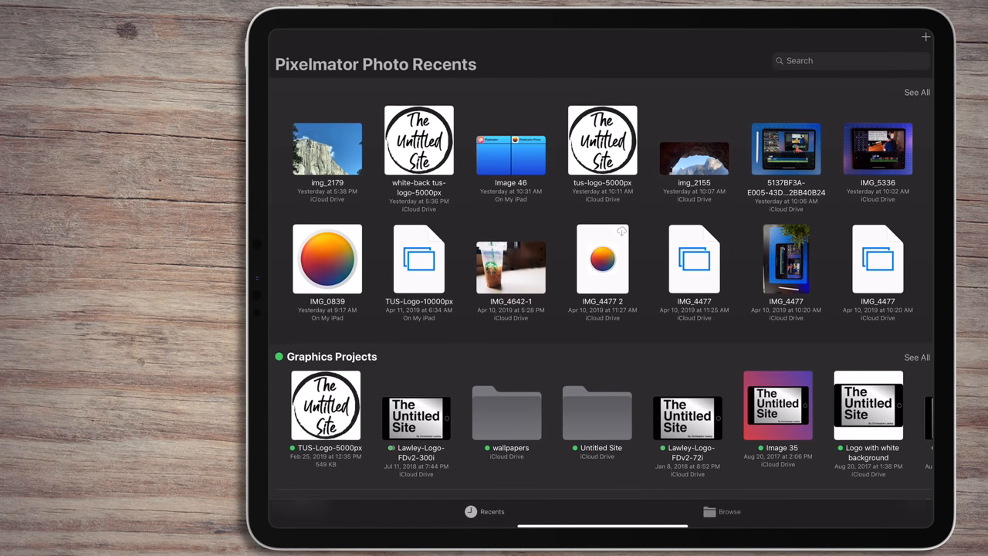
{"action": "scroll", "scroll_direction": "down", "scroll_amount": 3}
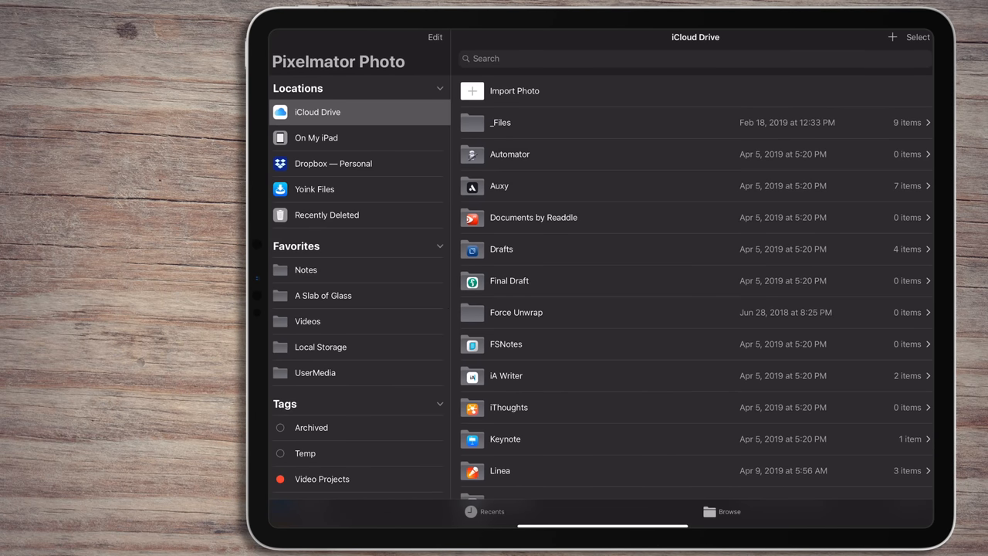
{"action": "scroll", "scroll_direction": "down", "scroll_amount": 3}
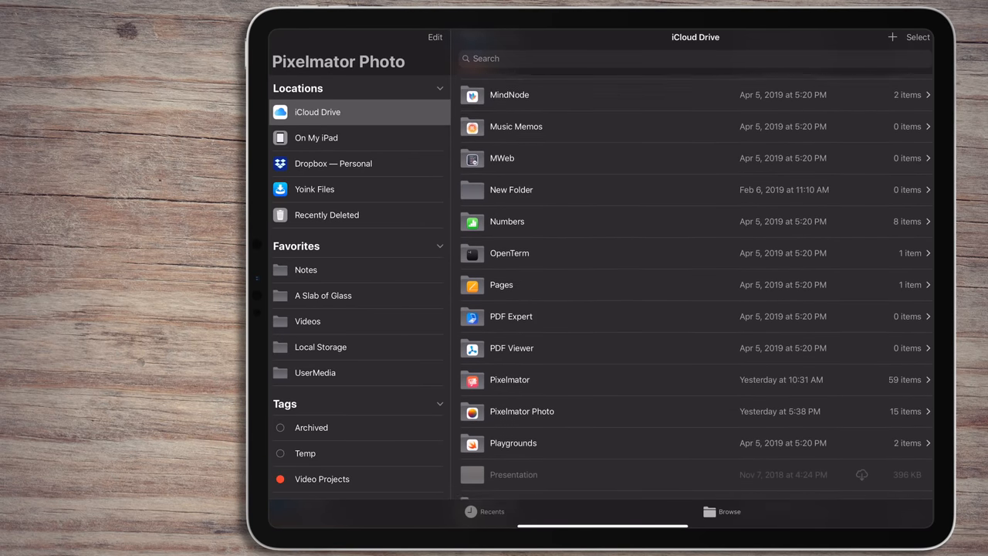
{"action": "left_click", "coordinate": [315, 138]}
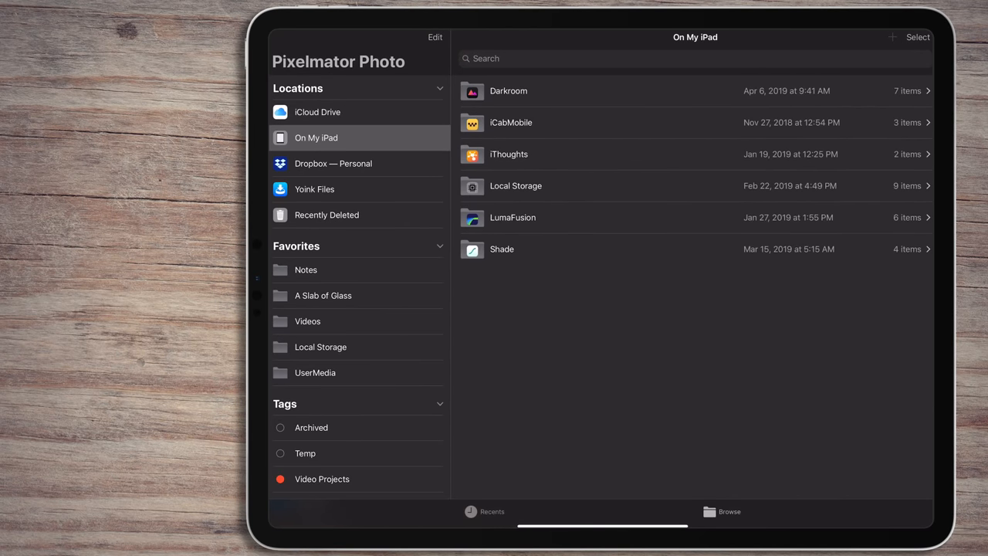
{"action": "left_click", "coordinate": [333, 164]}
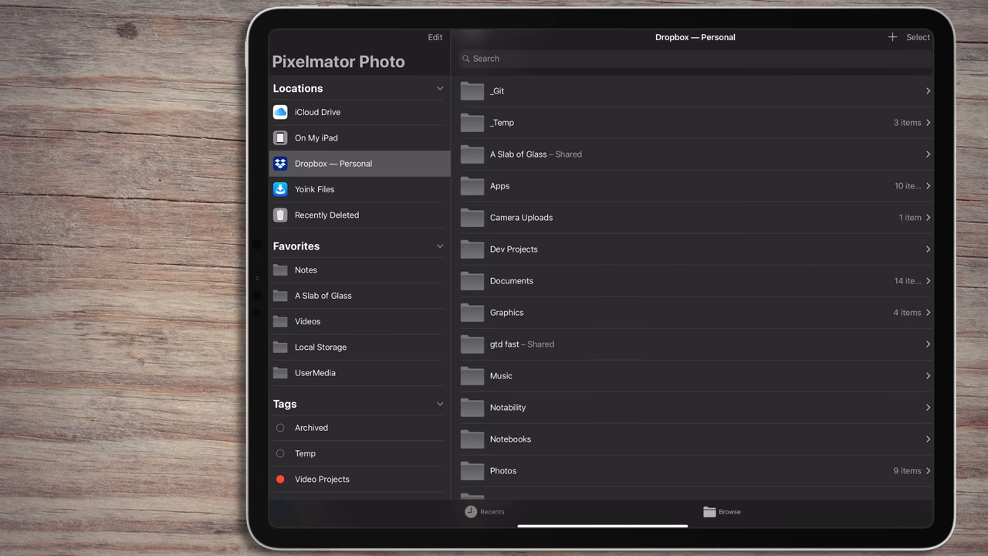
{"action": "scroll", "scroll_direction": "down", "scroll_amount": 3}
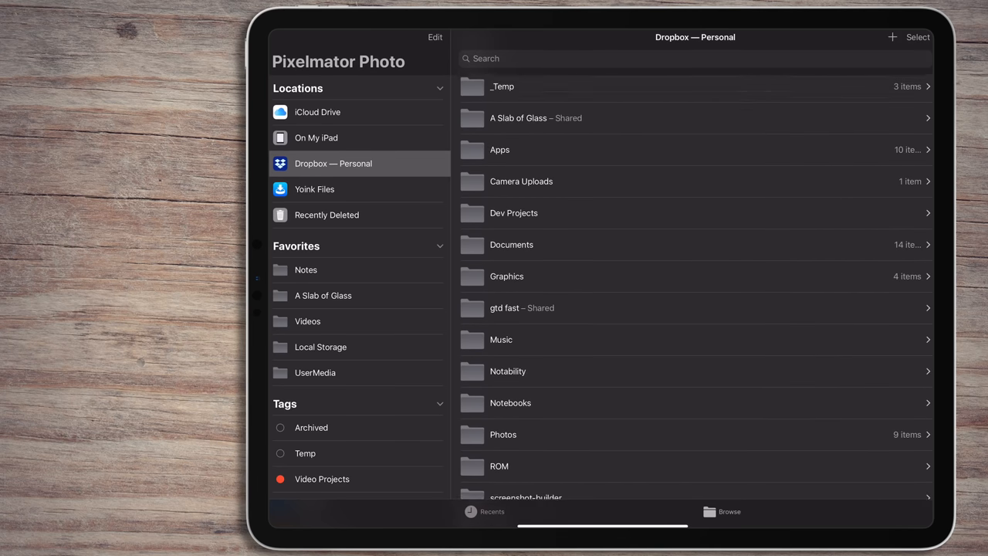
Navigate Photos > Examples in Dropbox and show its images as thumbnails
{"action": "left_click", "coordinate": [503, 434]}
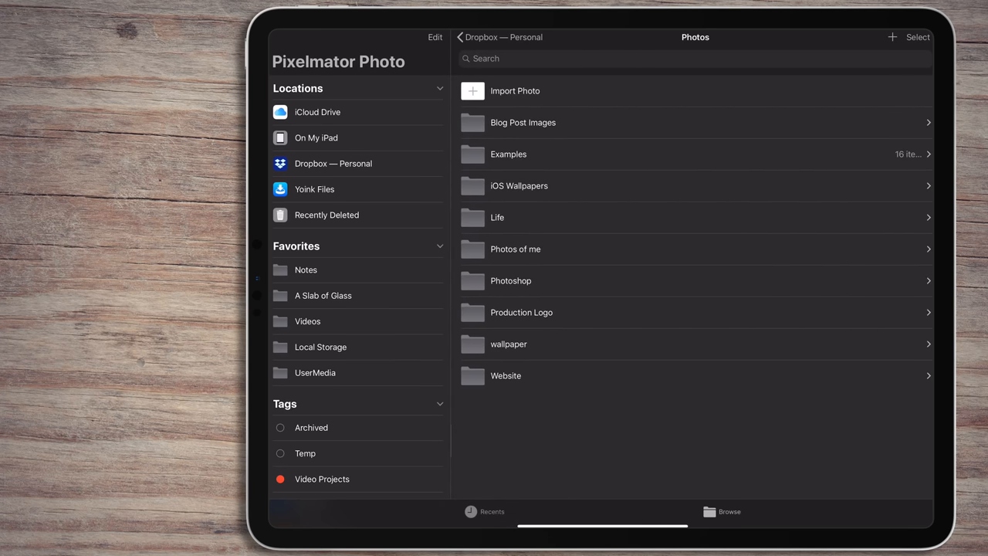
{"action": "left_click", "coordinate": [509, 154]}
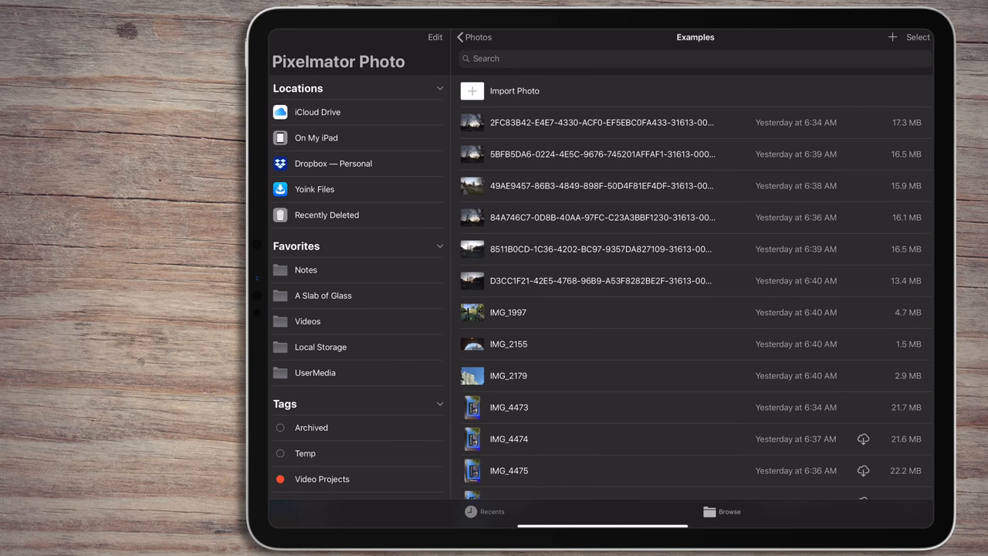
{"action": "left_click", "coordinate": [920, 86]}
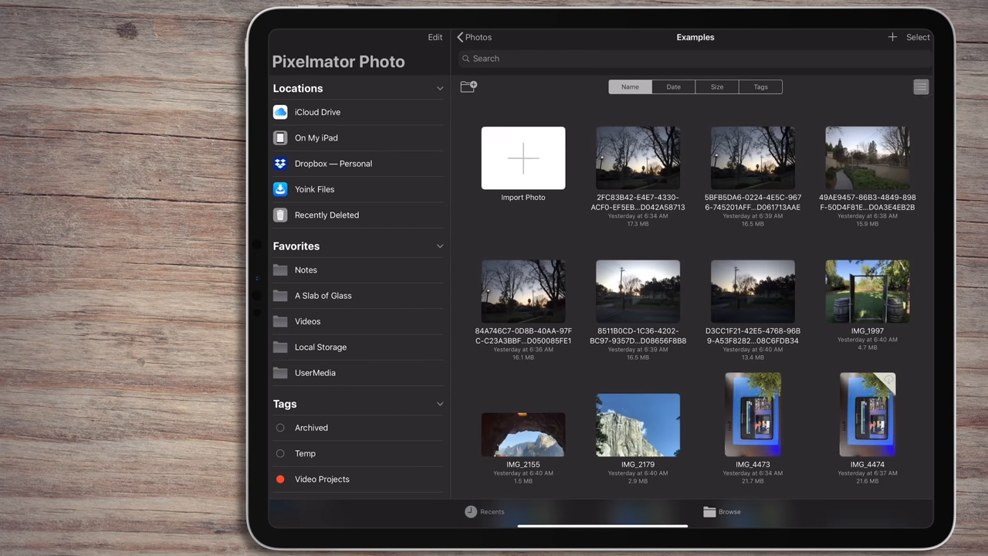
{"action": "scroll", "scroll_direction": "down", "scroll_amount": 3}
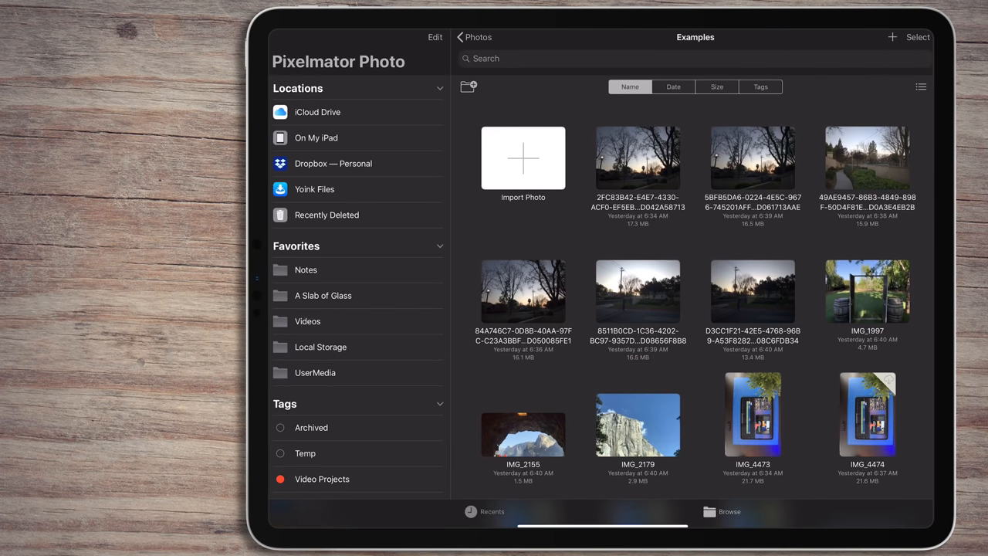
{"action": "left_click", "coordinate": [522, 157]}
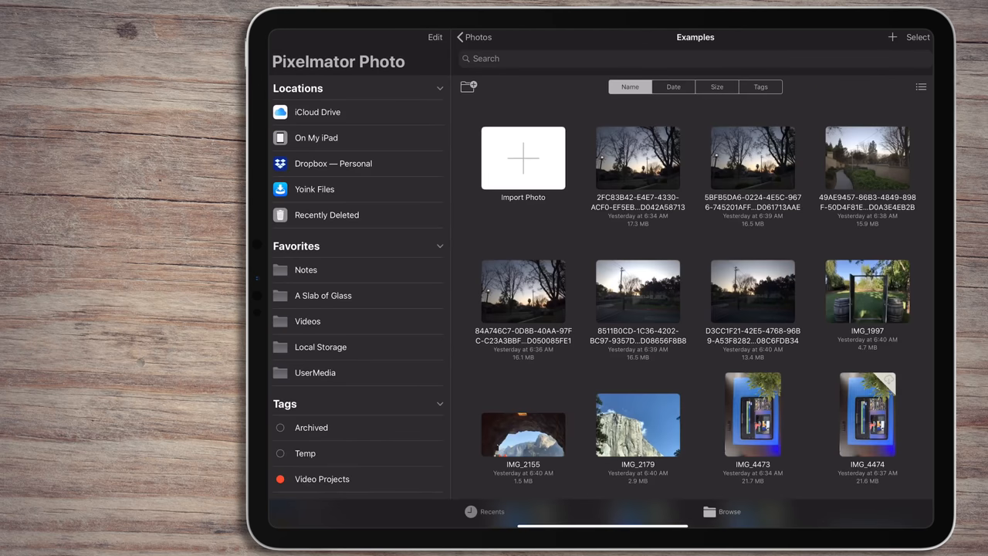
Import IMG_4477, the tablet on a cutting mat, from All Photos for editing
{"action": "left_click", "coordinate": [522, 158]}
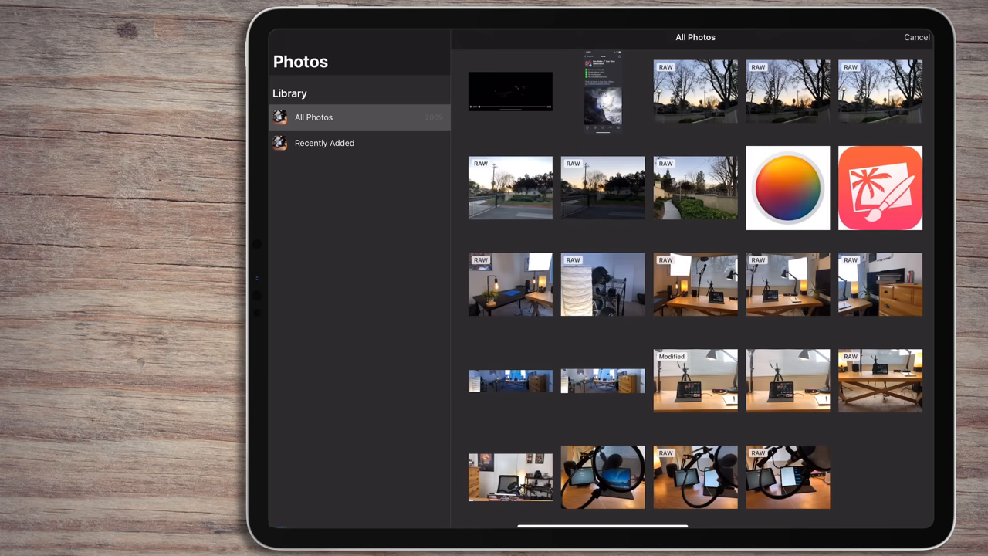
{"action": "scroll", "scroll_direction": "down", "scroll_amount": 3}
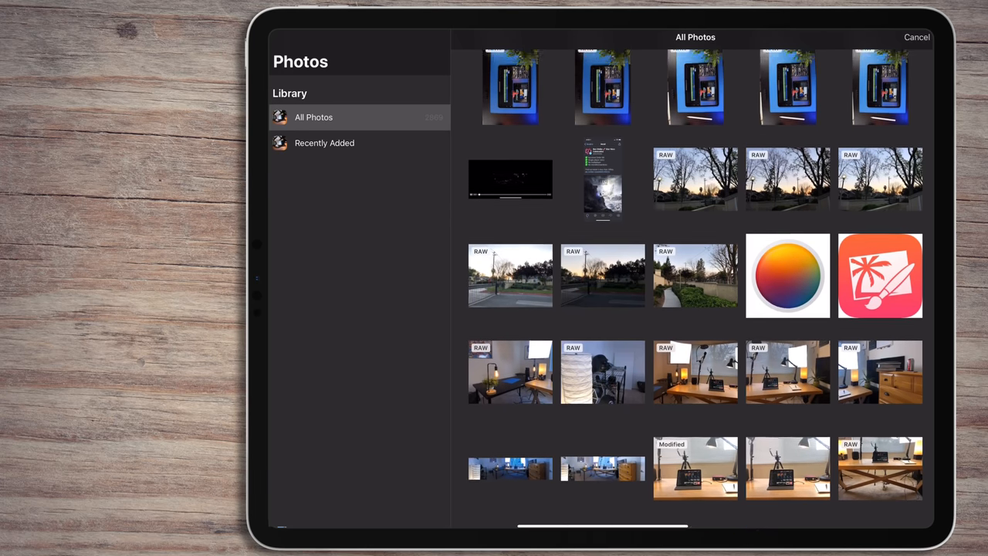
{"action": "left_click", "coordinate": [695, 274]}
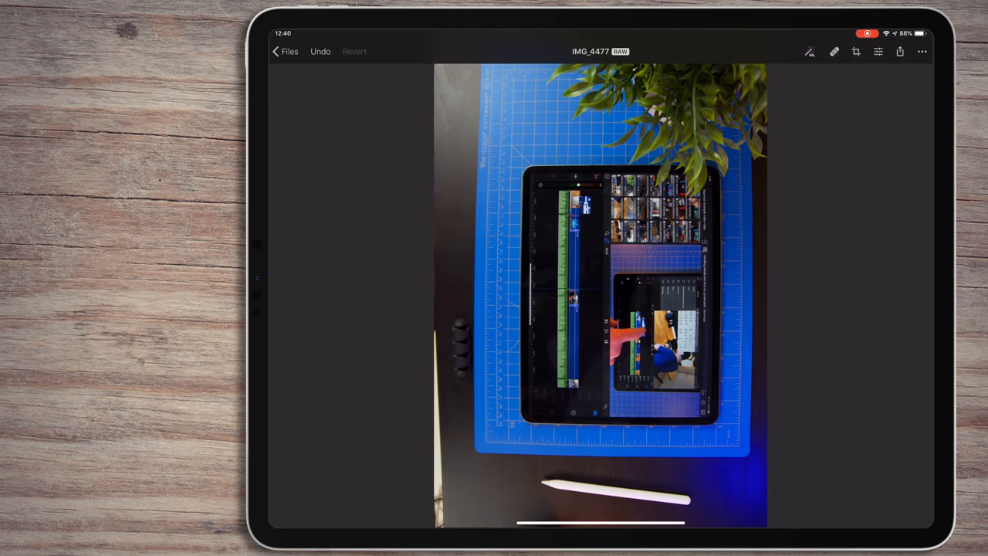
Crop IMG_4477 to a landscape framing, then return to Files to open img_1997
{"action": "left_click", "coordinate": [856, 53]}
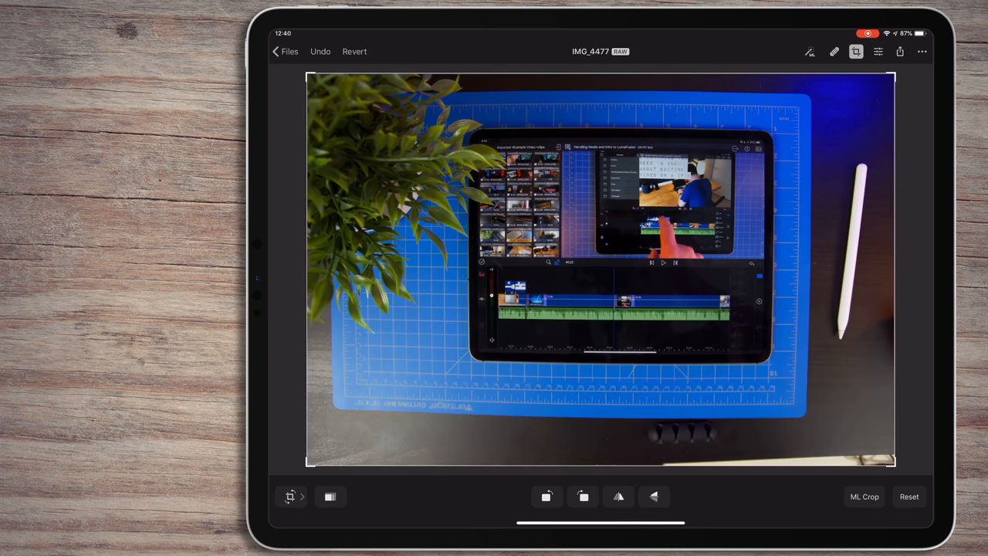
{"action": "left_click", "coordinate": [331, 497]}
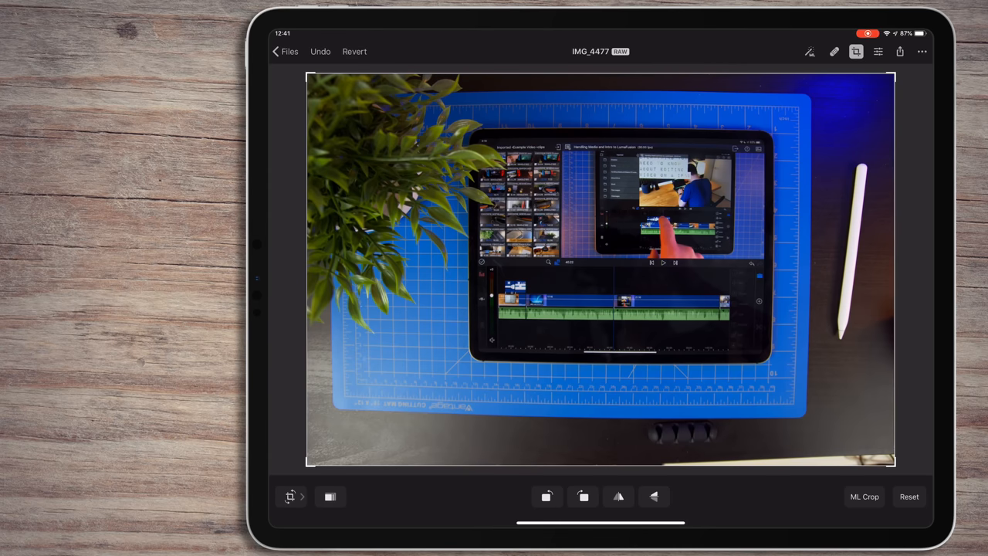
{"action": "left_click", "coordinate": [864, 497]}
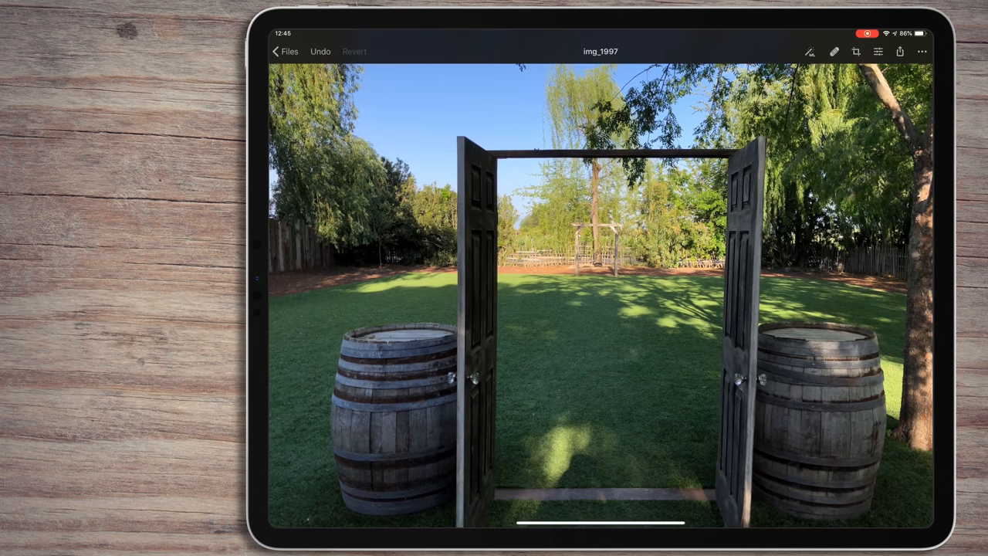
Select the Repair tool and reduce the healing brush size
{"action": "left_click", "coordinate": [834, 53]}
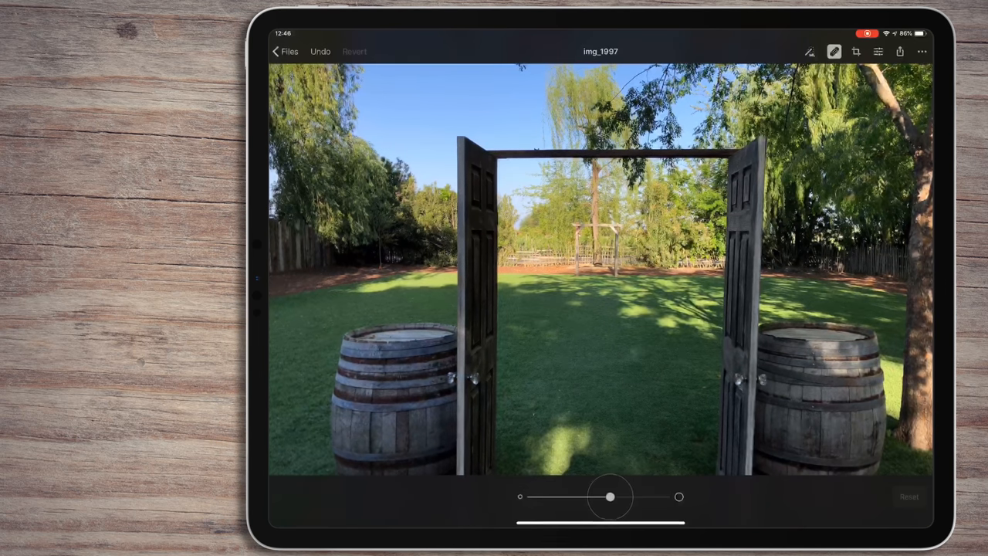
{"action": "left_click_drag", "start_coordinate": [610, 497], "coordinate": [531, 497]}
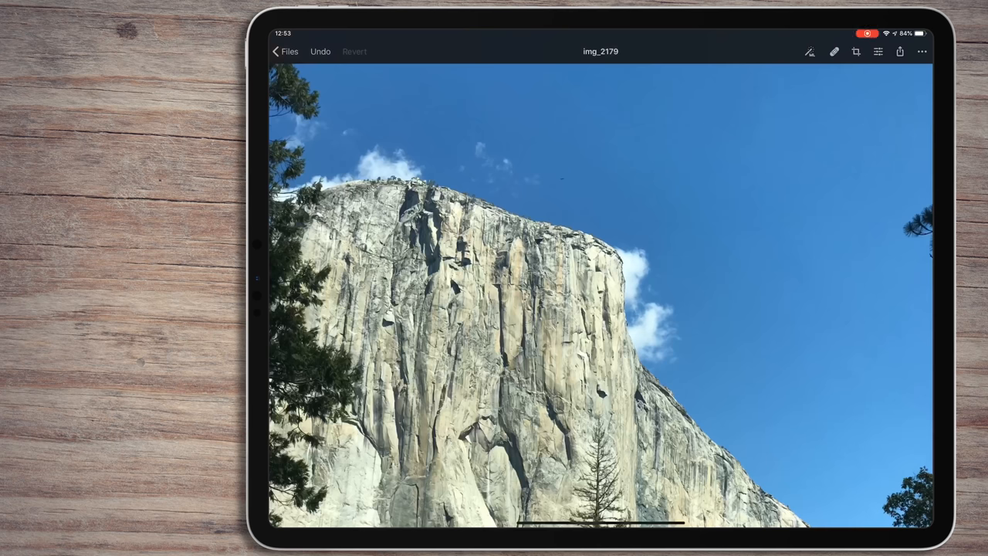
Show Color Adjustments and scroll through White Balance, Hue & Saturation, Lightness and Color Balance
{"action": "left_click", "coordinate": [877, 51]}
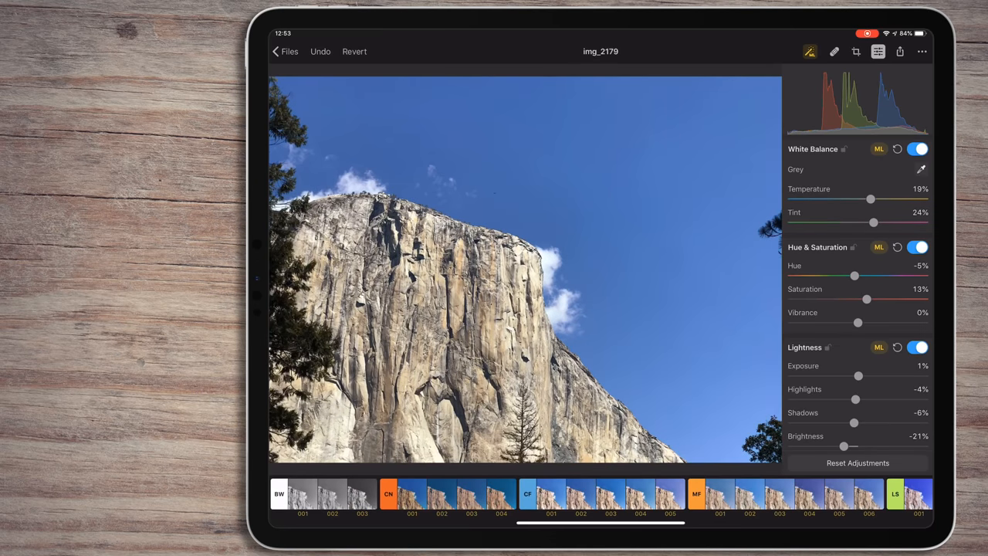
{"action": "scroll", "scroll_direction": "down", "scroll_amount": 3}
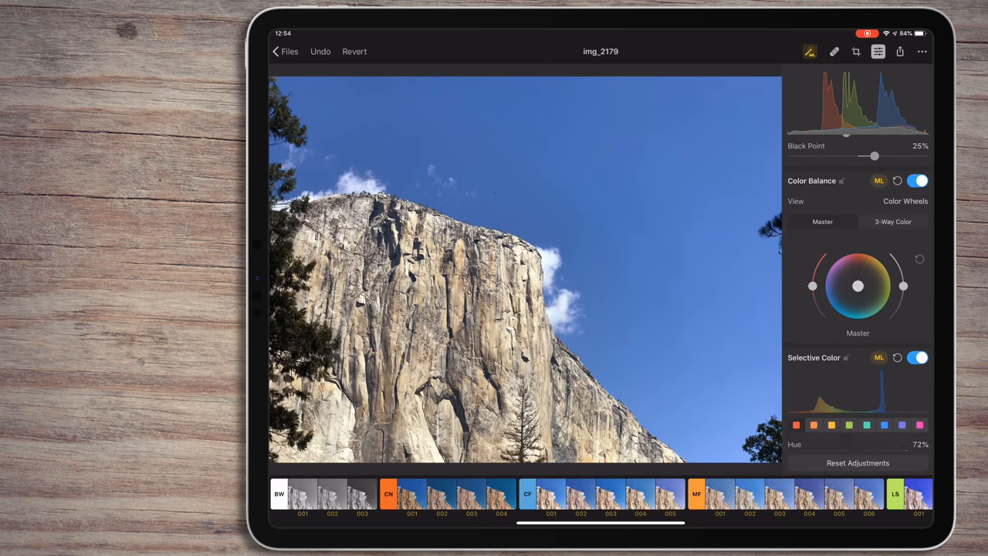
{"action": "scroll", "scroll_direction": "down", "scroll_amount": 3}
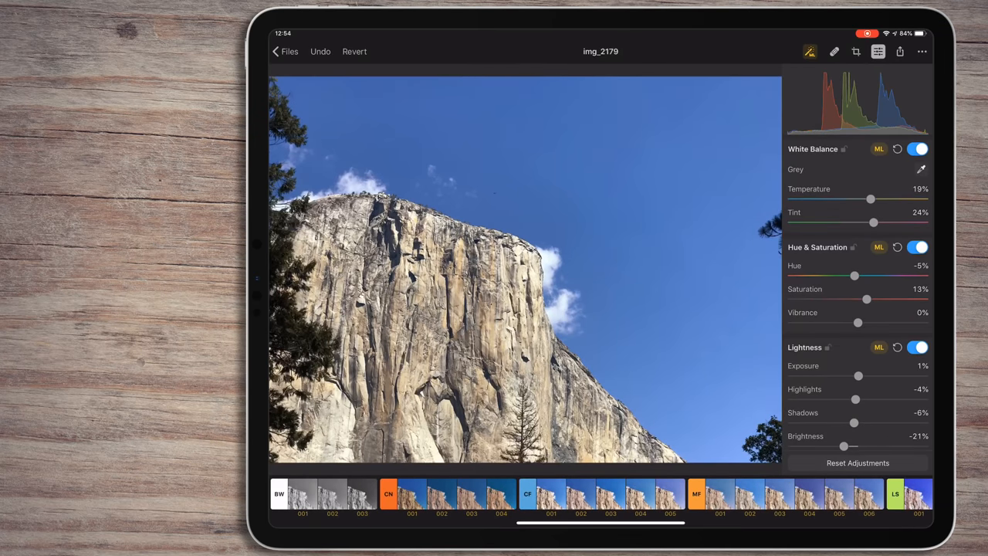
{"action": "scroll", "scroll_direction": "down", "scroll_amount": 3}
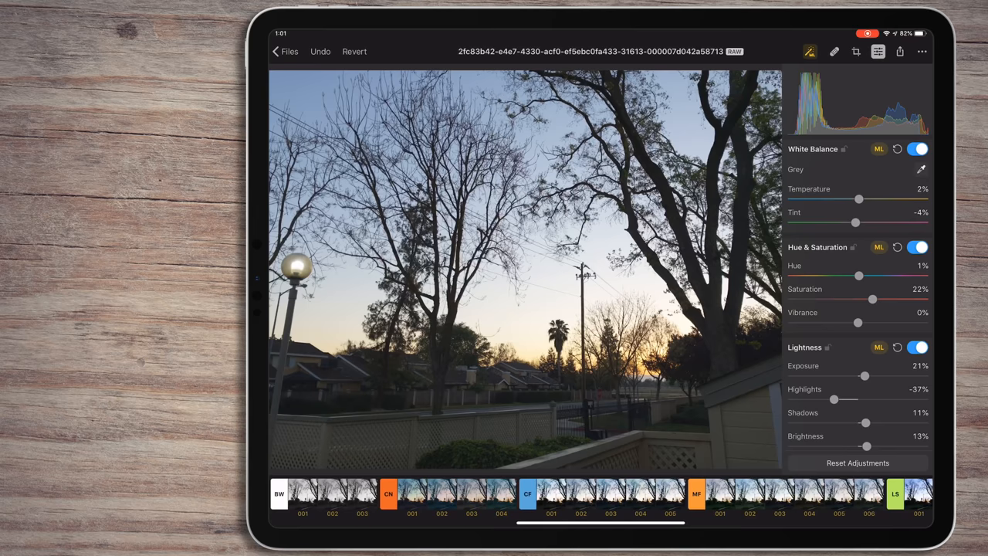
Scroll back to Files and open the img_2179 2 cliff photo
{"action": "scroll", "scroll_direction": "down", "scroll_amount": 3}
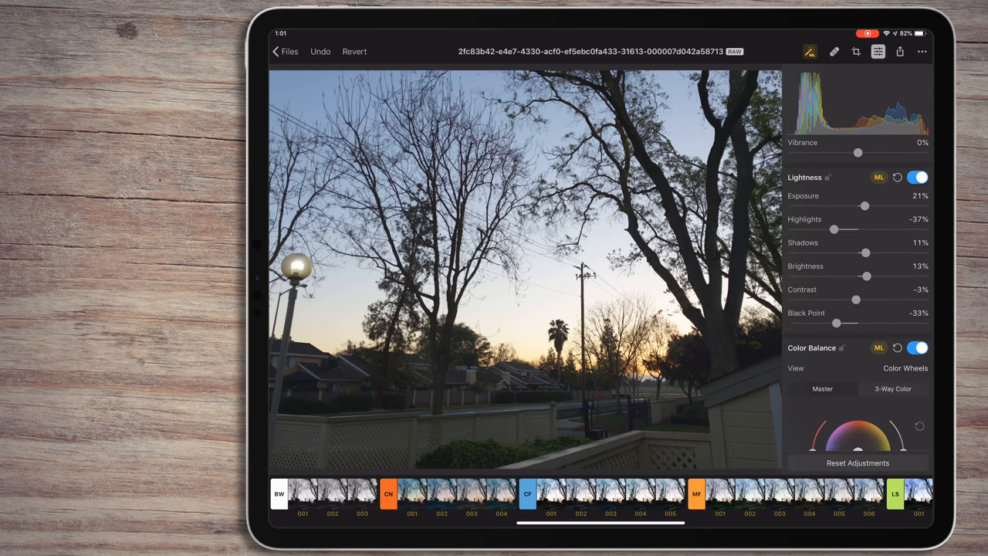
{"action": "scroll", "scroll_direction": "down", "scroll_amount": 3}
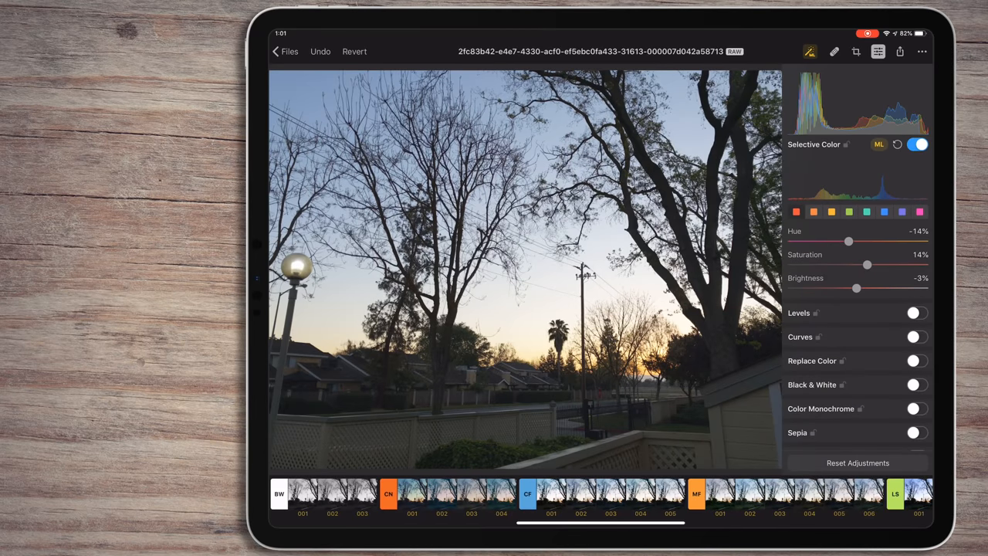
{"action": "scroll", "scroll_direction": "down", "scroll_amount": 3}
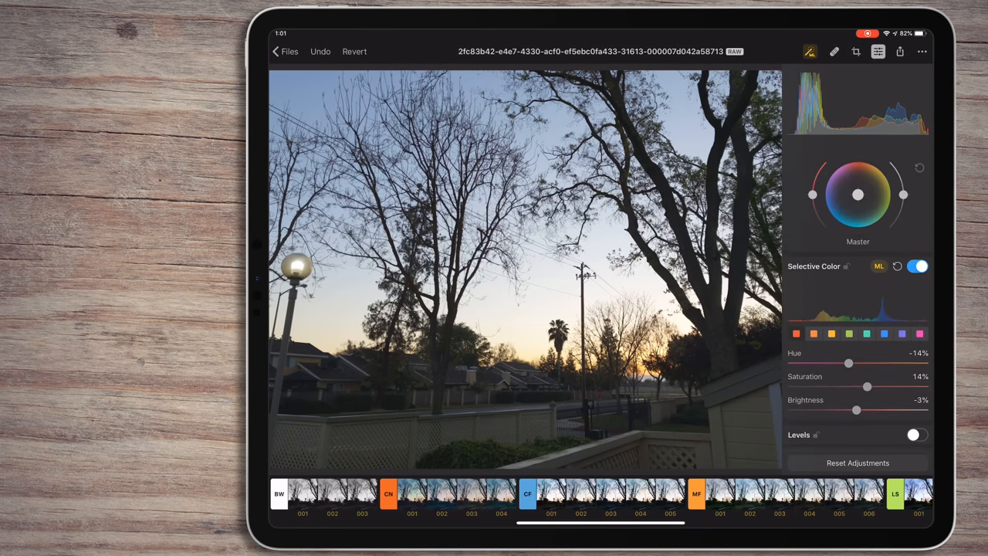
{"action": "scroll", "scroll_direction": "down", "scroll_amount": 3}
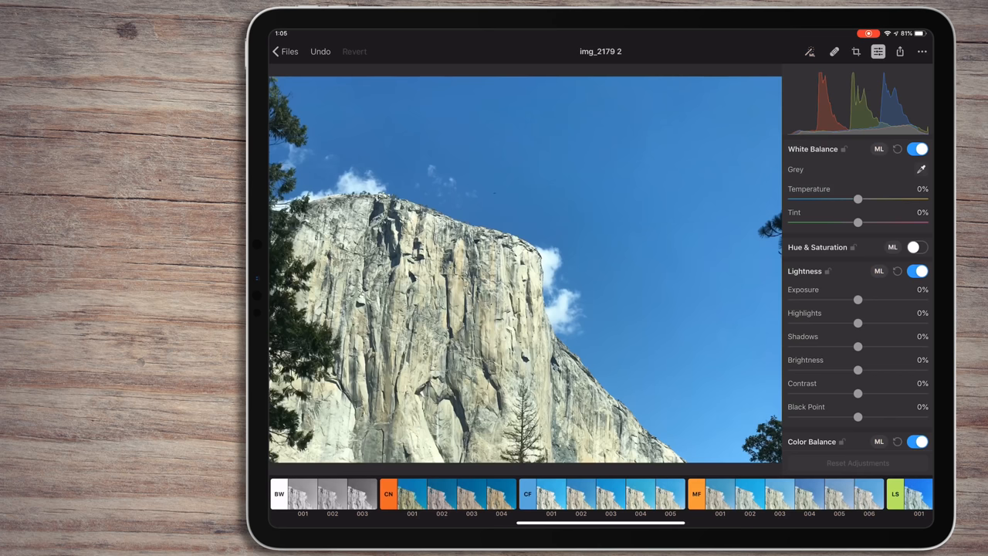
Set Brightness to -9% and Contrast to 10%, then enable Hue & Saturation
{"action": "left_click_drag", "start_coordinate": [857, 369], "coordinate": [852, 369]}
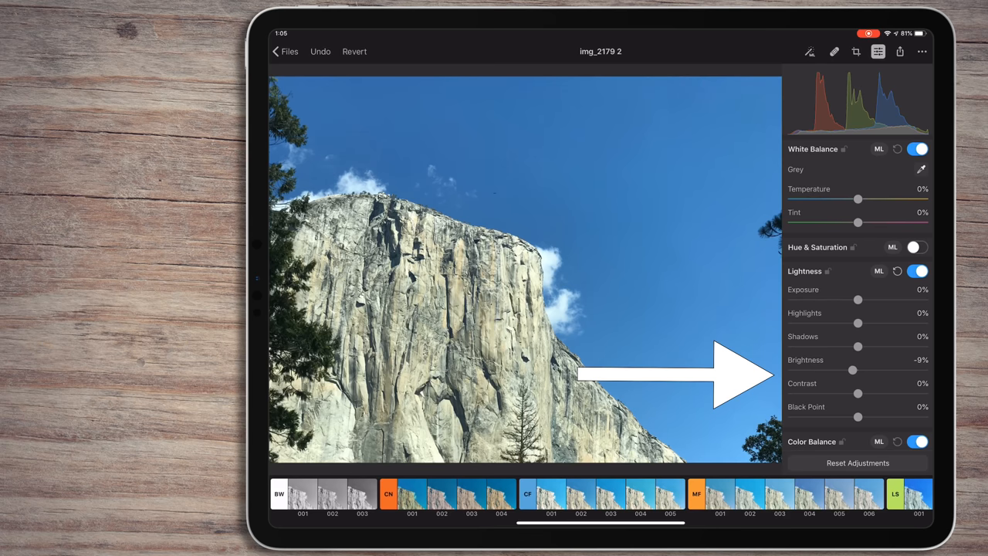
{"action": "left_click_drag", "start_coordinate": [857, 394], "coordinate": [865, 393]}
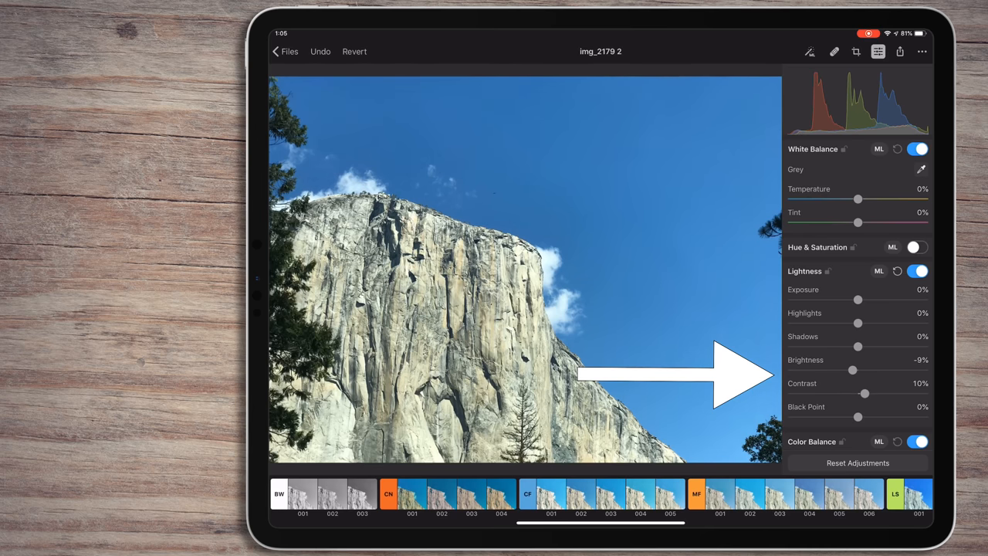
{"action": "left_click", "coordinate": [917, 247]}
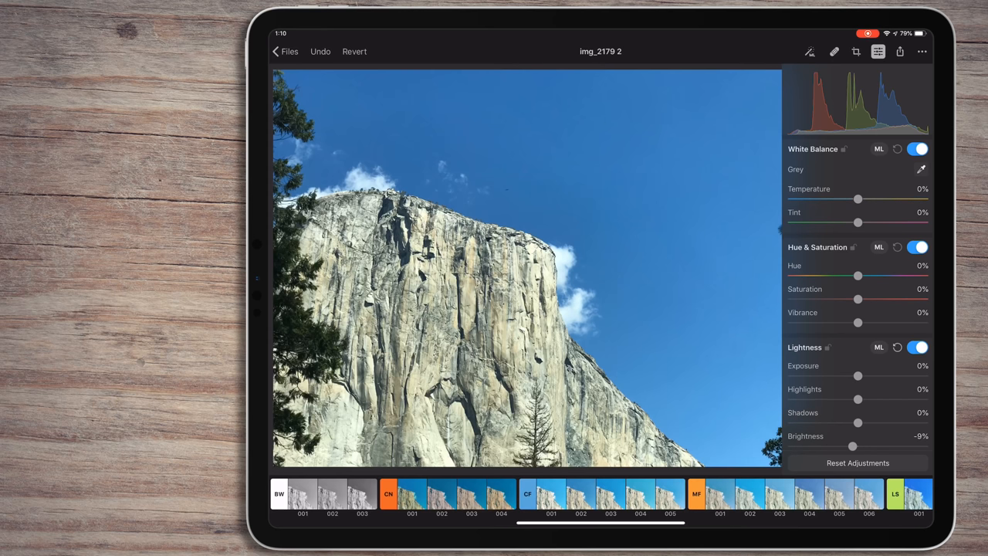
Adjust White Balance tint and temperature toward 16% / 26%, with ML auto-correction
{"action": "scroll", "scroll_direction": "down", "scroll_amount": 3}
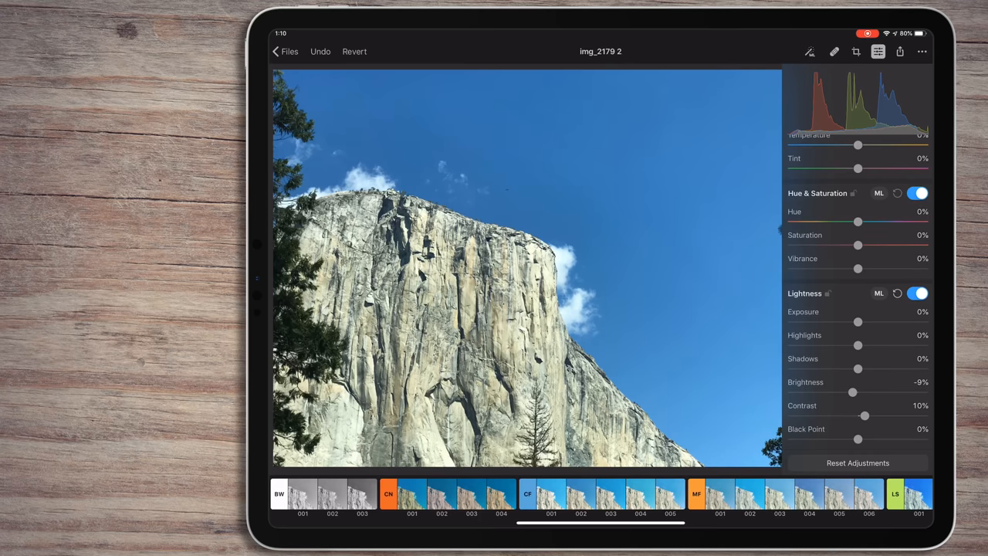
{"action": "scroll", "scroll_direction": "down", "scroll_amount": 3}
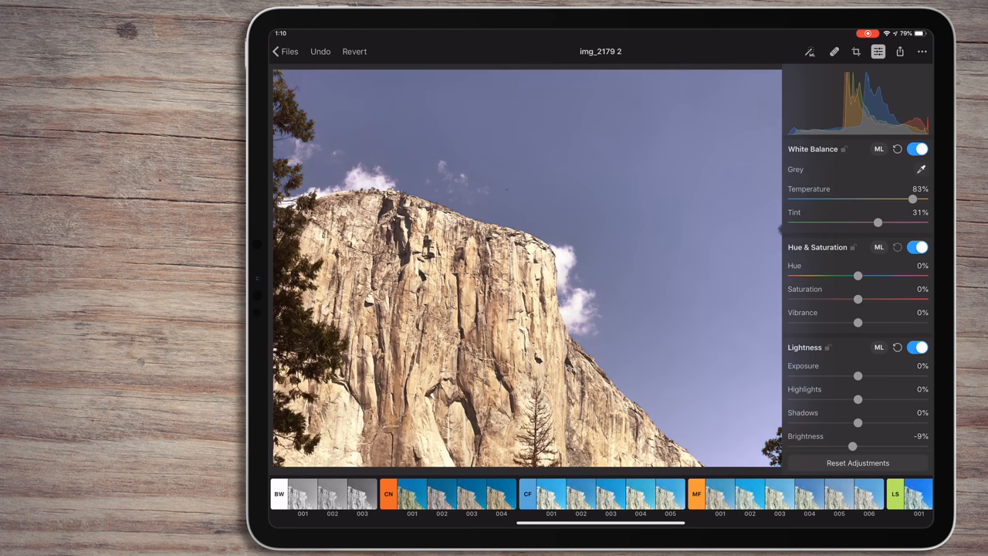
{"action": "left_click", "coordinate": [525, 269]}
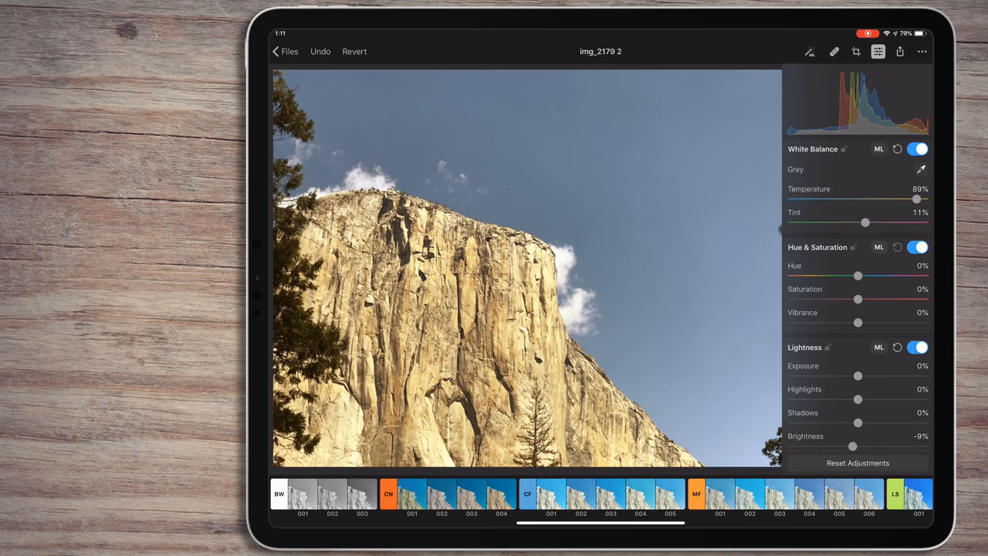
{"action": "left_click_drag", "start_coordinate": [917, 199], "coordinate": [870, 200]}
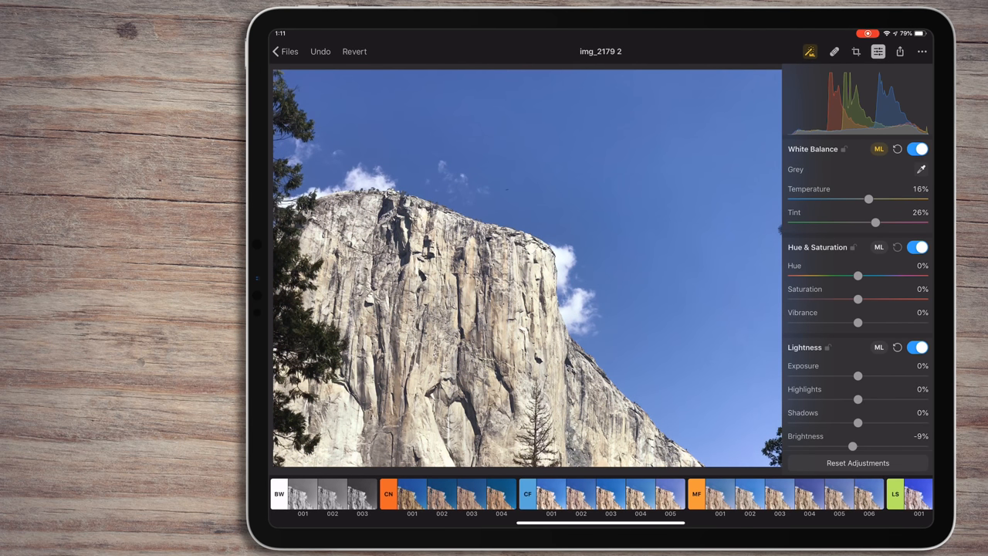
{"action": "left_click_drag", "start_coordinate": [870, 199], "coordinate": [853, 199]}
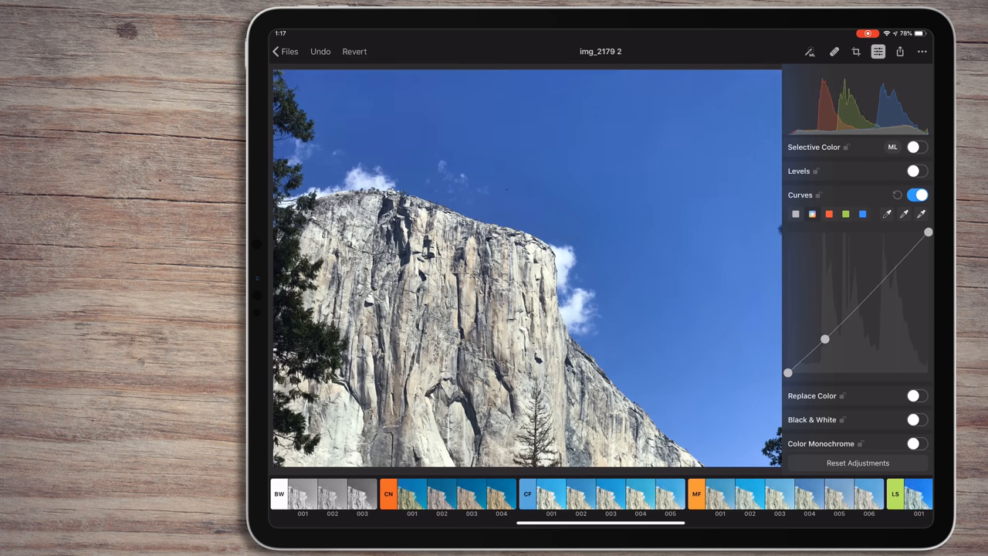
Drag a curve point to add contrast and deepen the sky, then apply ML in Curves
{"action": "left_click_drag", "start_coordinate": [825, 340], "coordinate": [827, 343]}
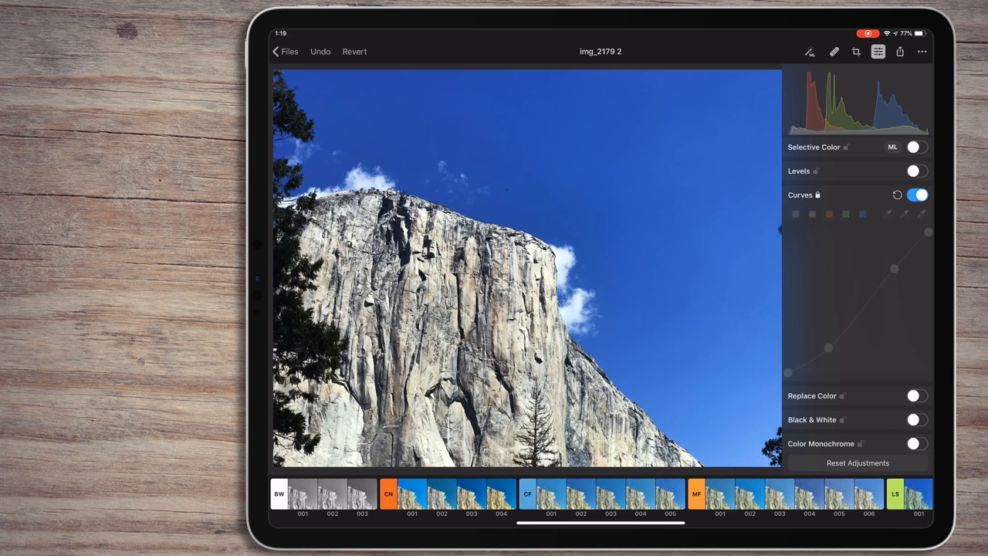
{"action": "left_click", "coordinate": [917, 195]}
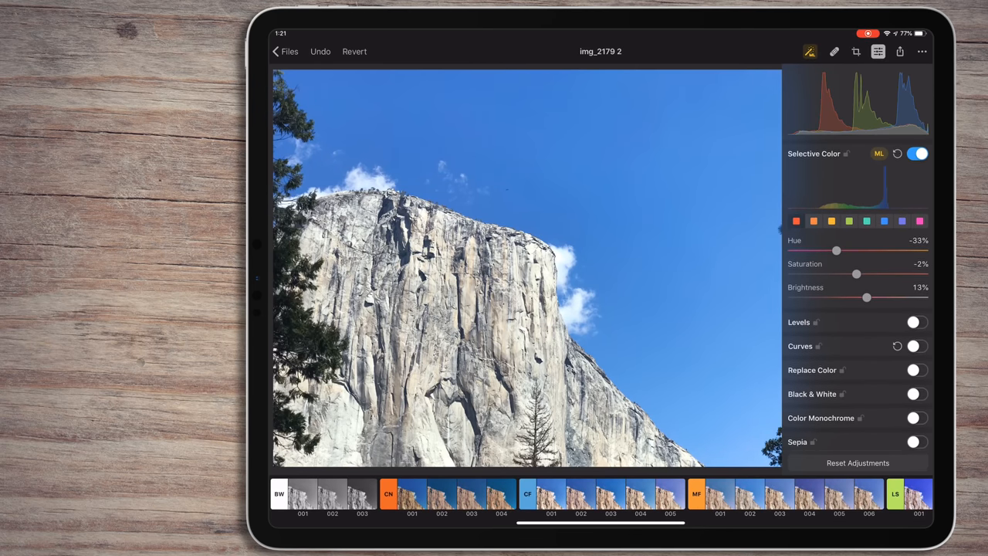
Enable Levels on the cliff photo, then return to Files to open IMG_4477 3
{"action": "left_click", "coordinate": [917, 323]}
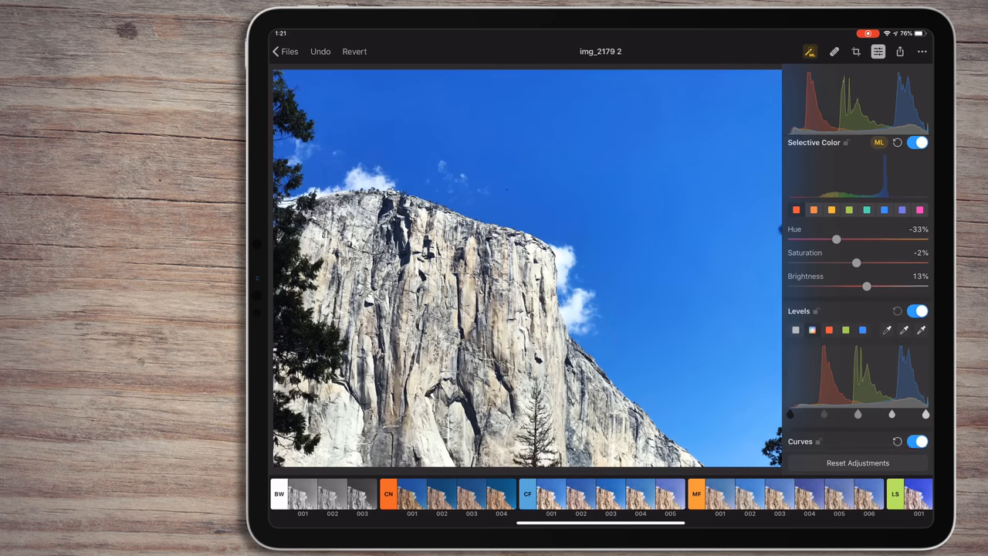
{"action": "left_click", "coordinate": [410, 497]}
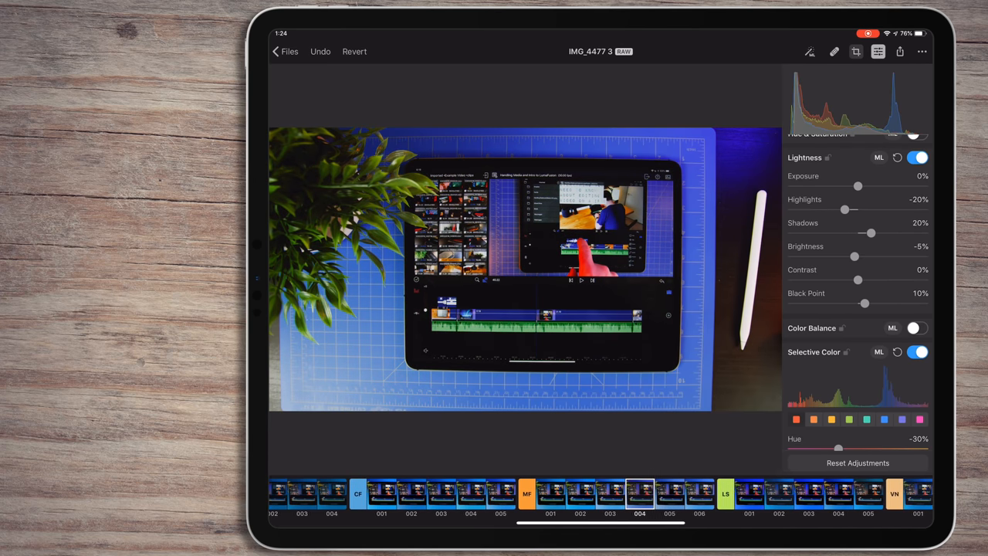
Try a preset giving highlights -70% and shadows 30%, browsing the Vintage and Landscape collection cards
{"action": "left_click", "coordinate": [918, 327]}
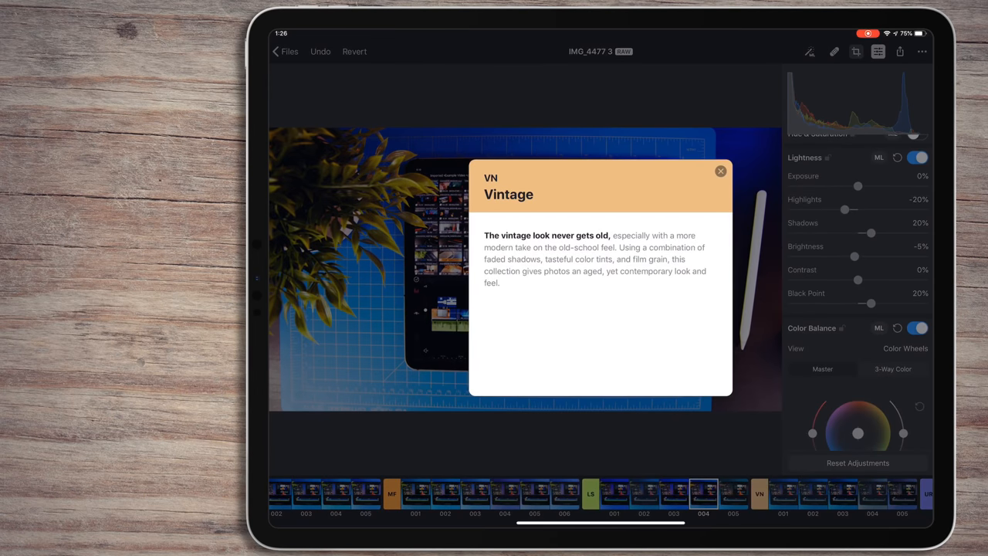
{"action": "left_click", "coordinate": [719, 170]}
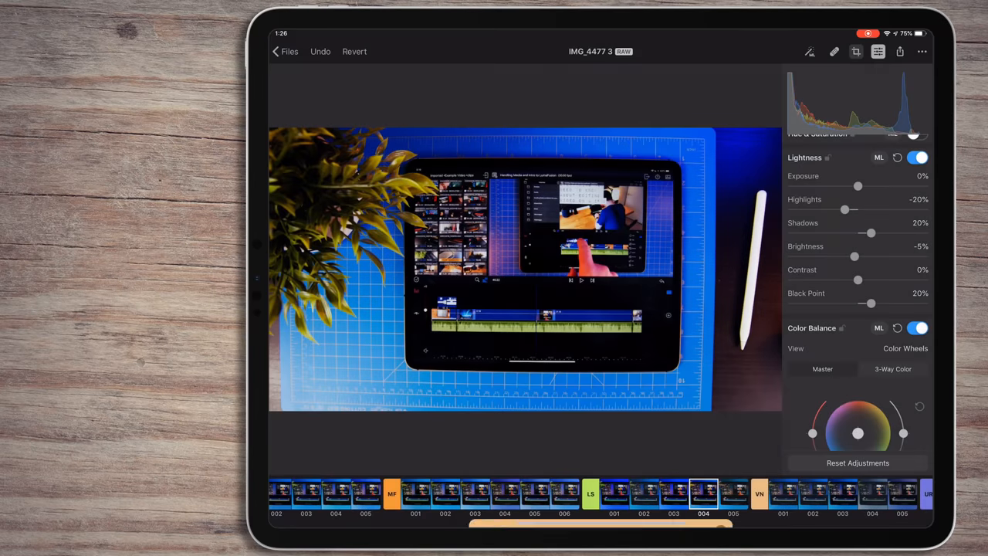
{"action": "left_click", "coordinate": [590, 494]}
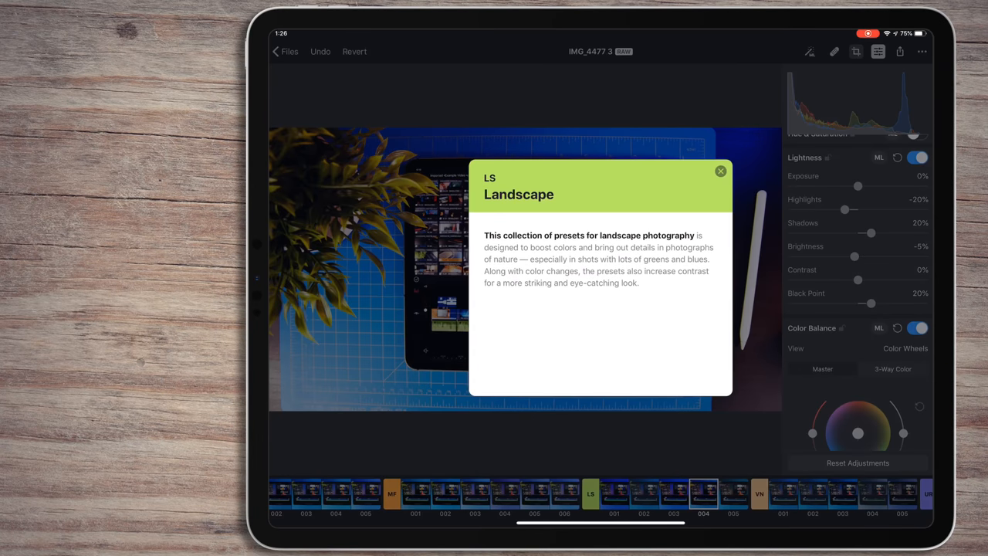
{"action": "left_click", "coordinate": [720, 170]}
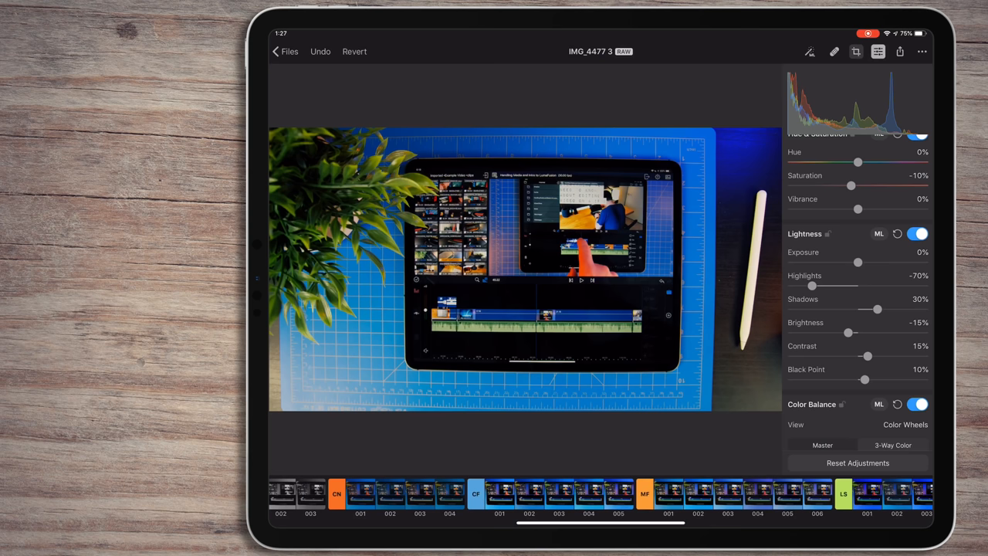
Check the Export format options from Share, then return to Files and load the lantern room photo
{"action": "left_click", "coordinate": [901, 51]}
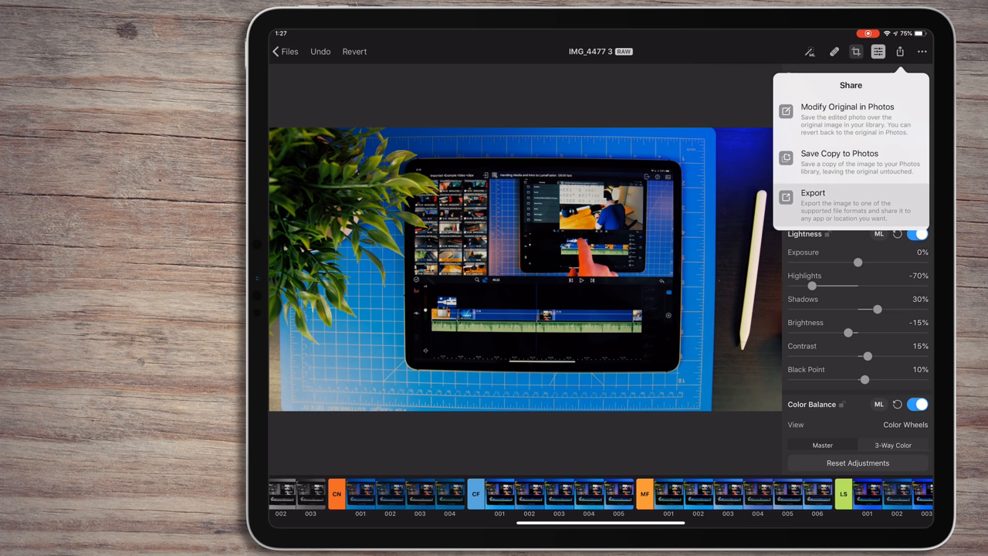
{"action": "left_click", "coordinate": [812, 191]}
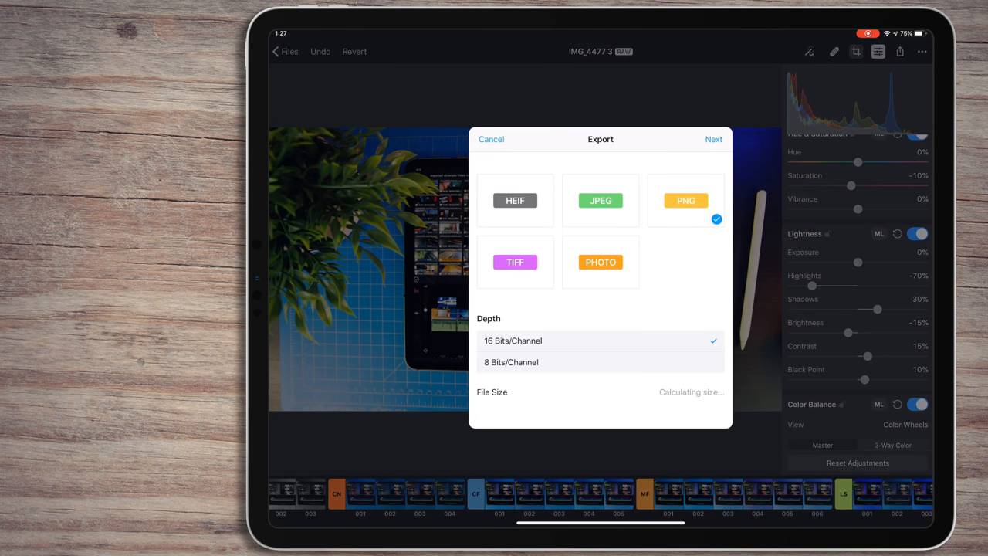
{"action": "left_click", "coordinate": [713, 139]}
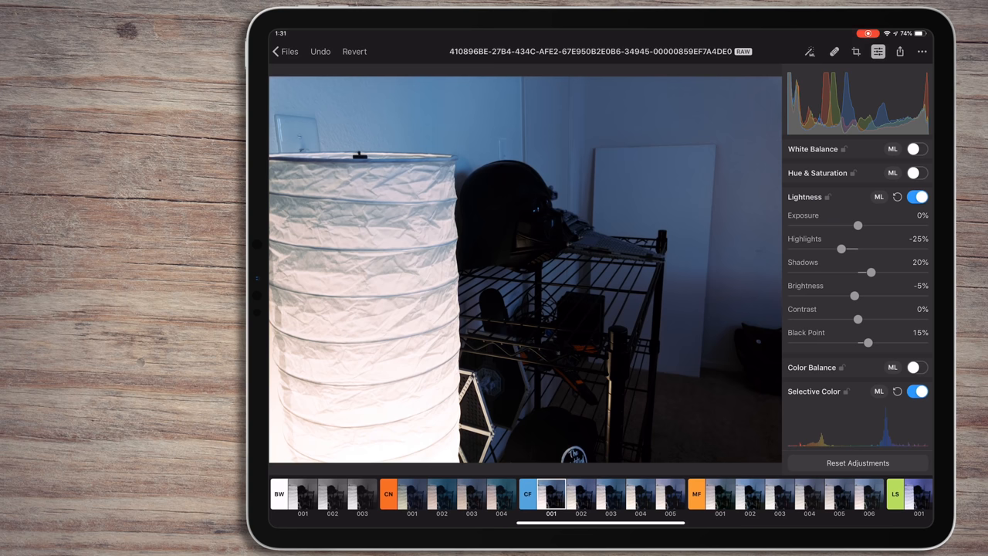
Apply a preset with shadows 80%, highlights -60% and vibrance -20%, then bring up sharing options
{"action": "left_click", "coordinate": [918, 148]}
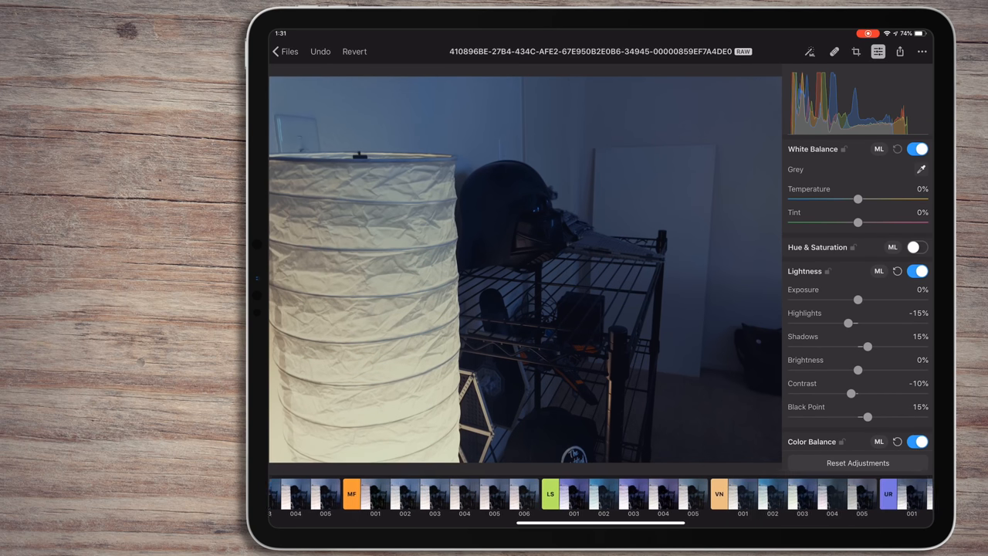
{"action": "scroll", "scroll_direction": "left", "scroll_amount": 3}
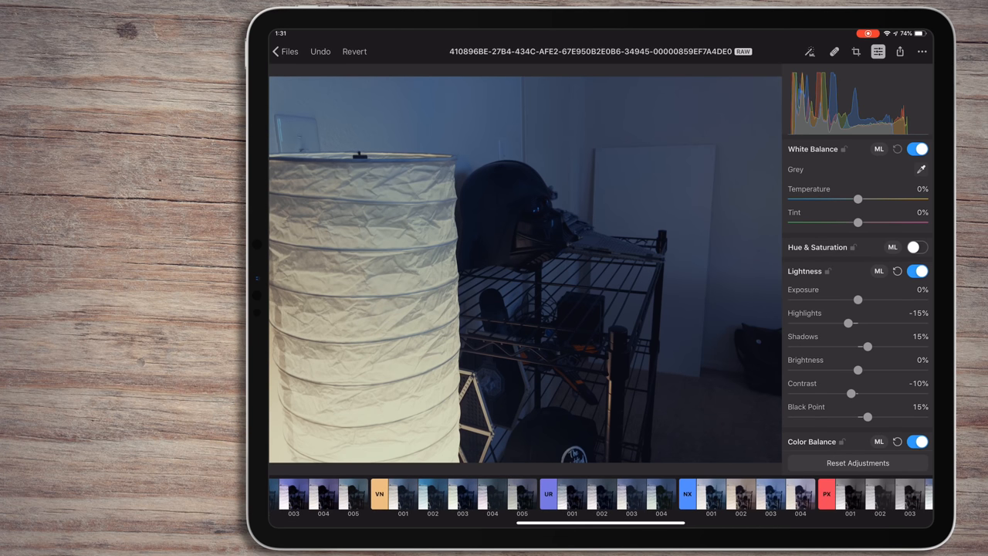
{"action": "left_click", "coordinate": [710, 496]}
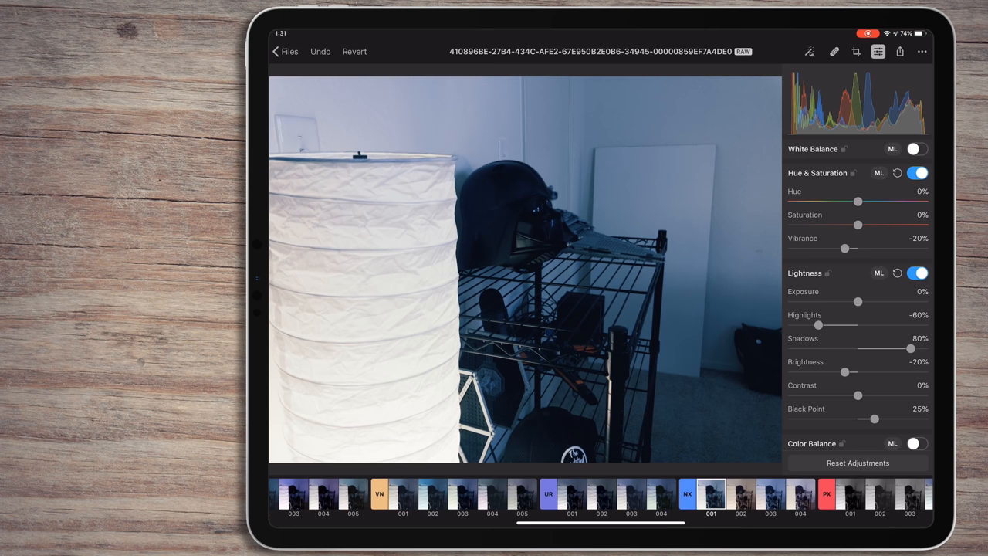
{"action": "left_click", "coordinate": [899, 51]}
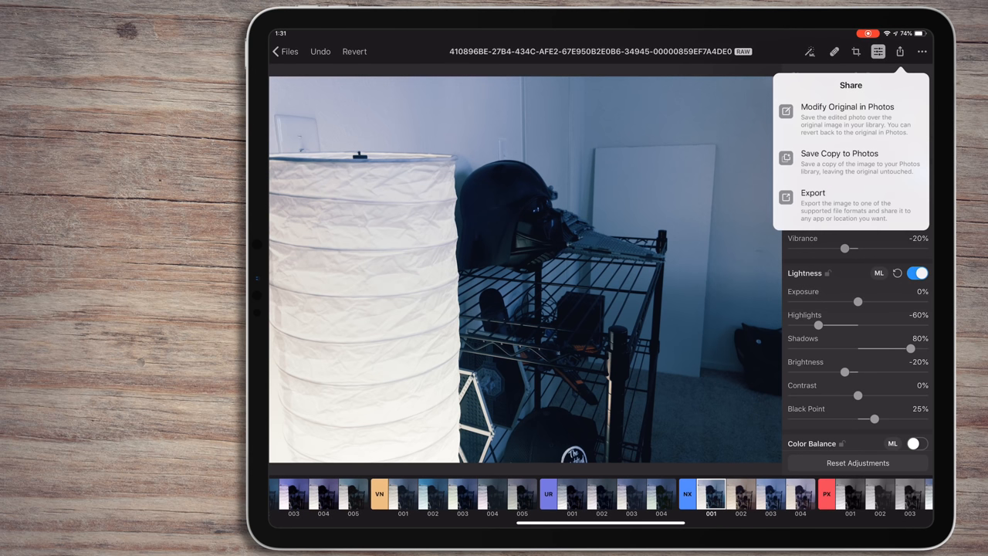